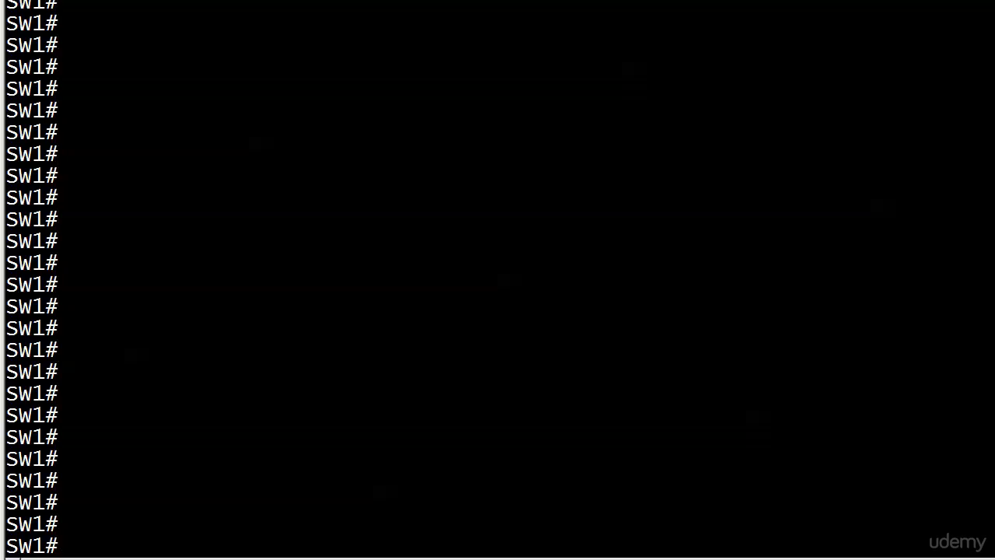
- Show SW1's VLAN 1 spanning-tree output, with SW1 as root and Fa0/11 forwarding
text(show spanning vlan 1)
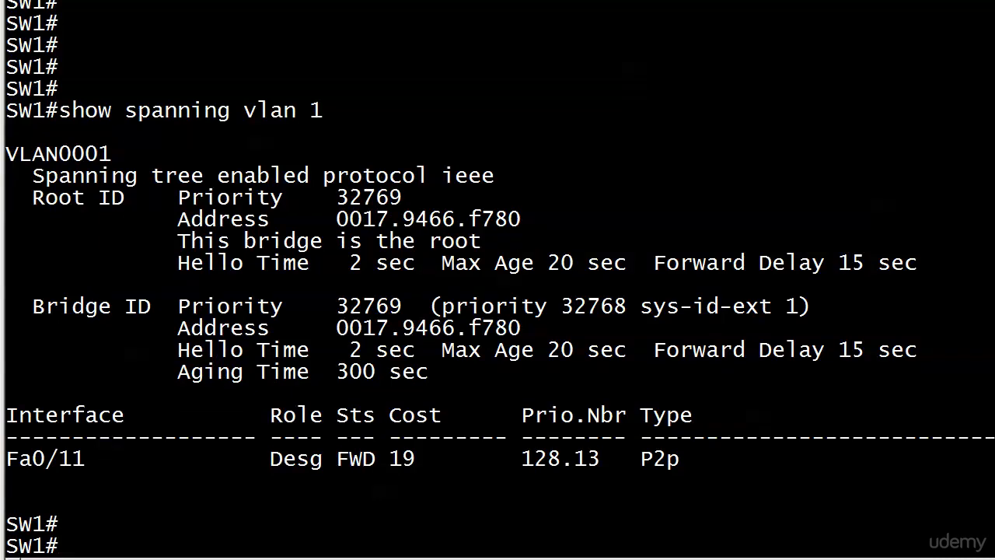
- Run 'show spanning vlan 1 root' on SW1 to confirm root cost 0
text(show spanning vlan 1)
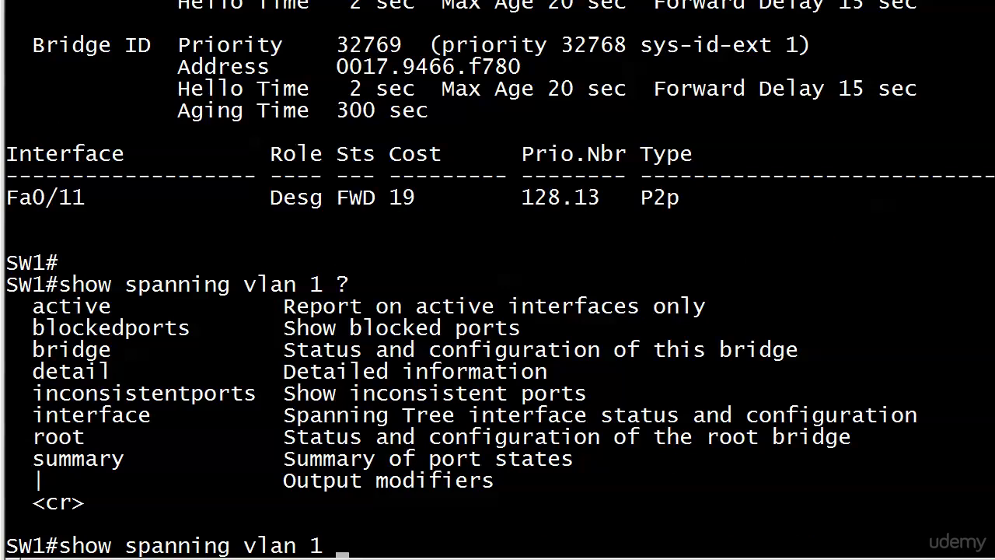
text(root)
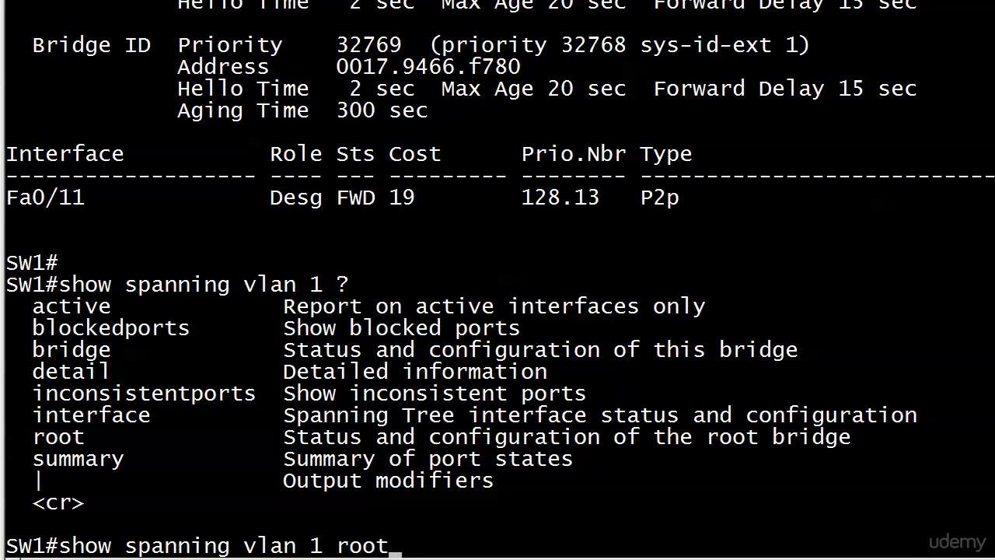
key(Return)
text(5)
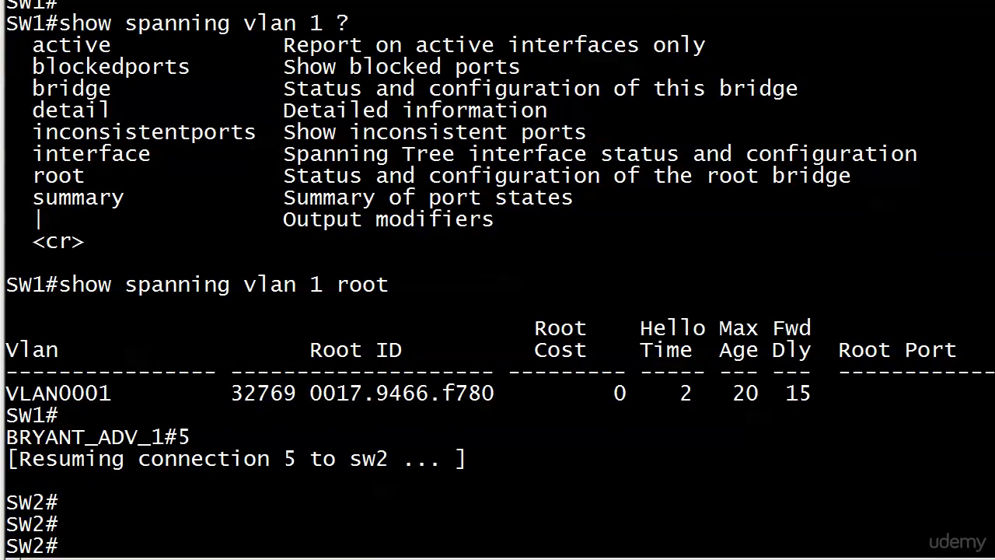
- Show SW2's VLAN 1 root summary (cost 19 via Fa0/11), then type SW3's root query
text(show spanning)
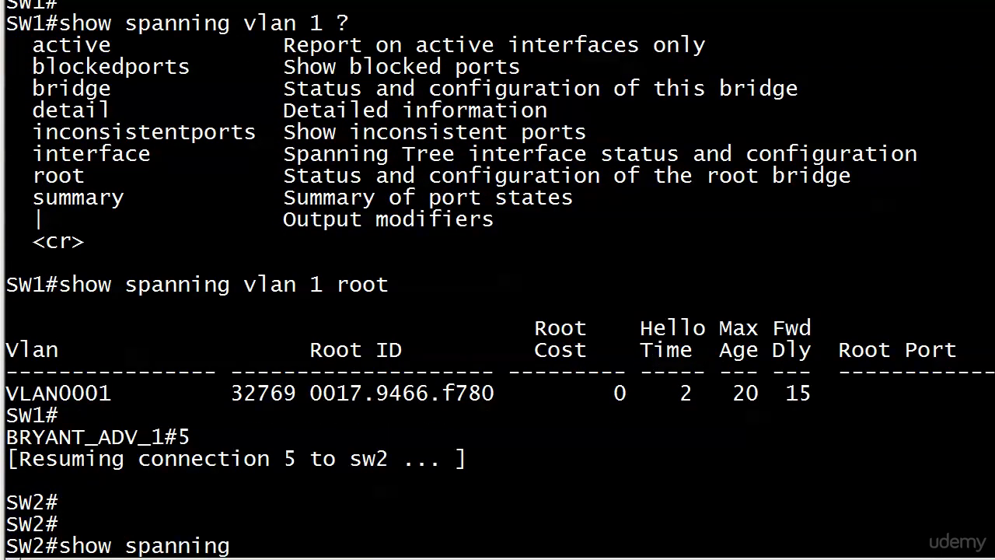
text(vlan 1 root)
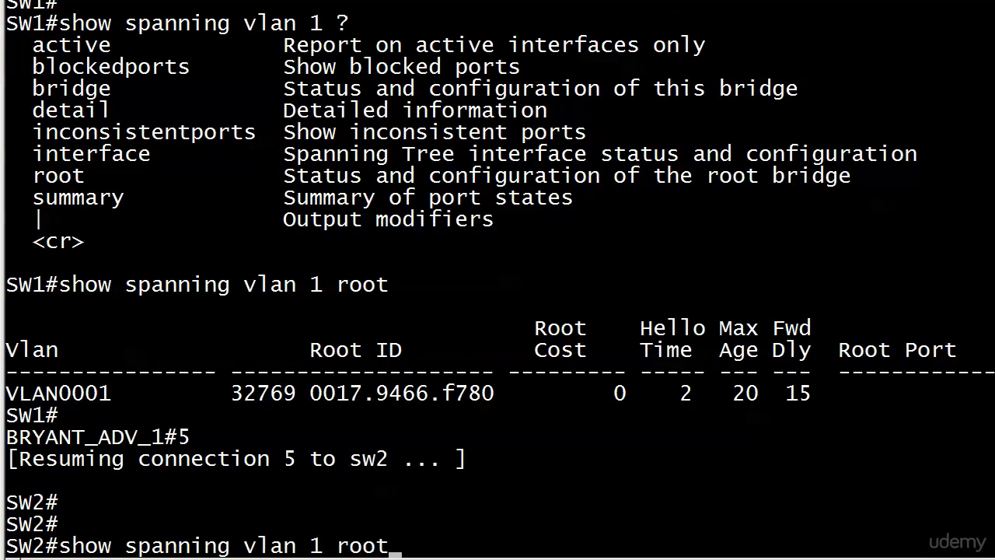
key(Return)
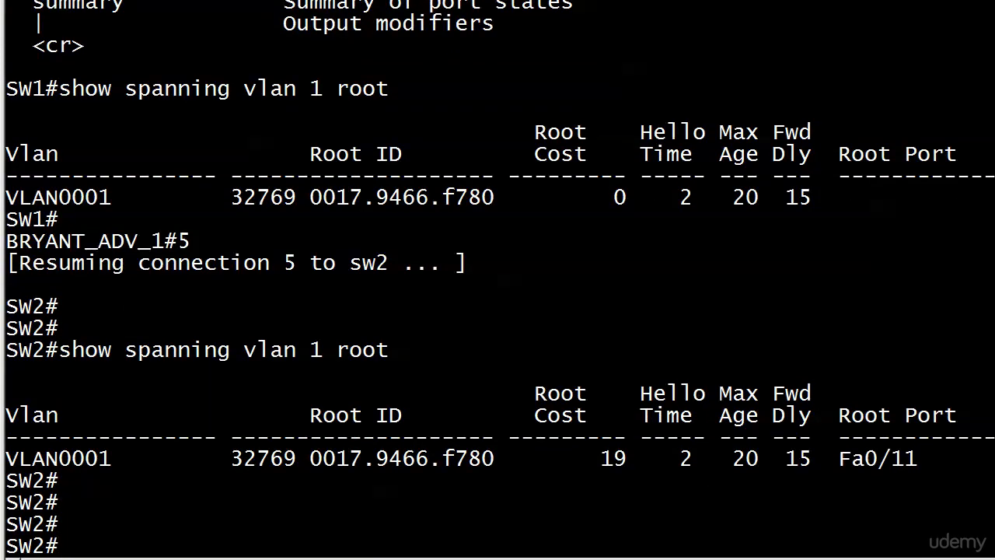
text(show spanning vlan)
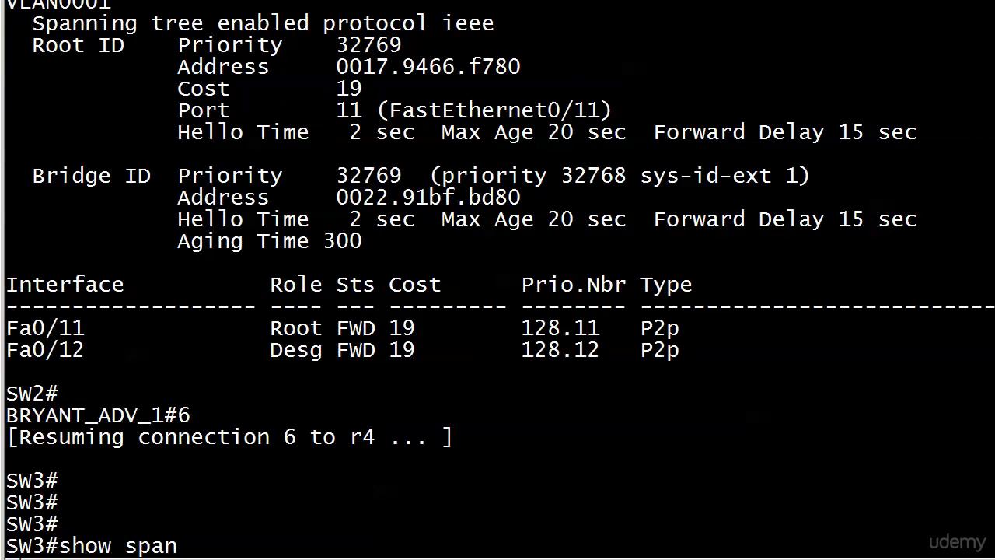
text(ning vlan 1 root)
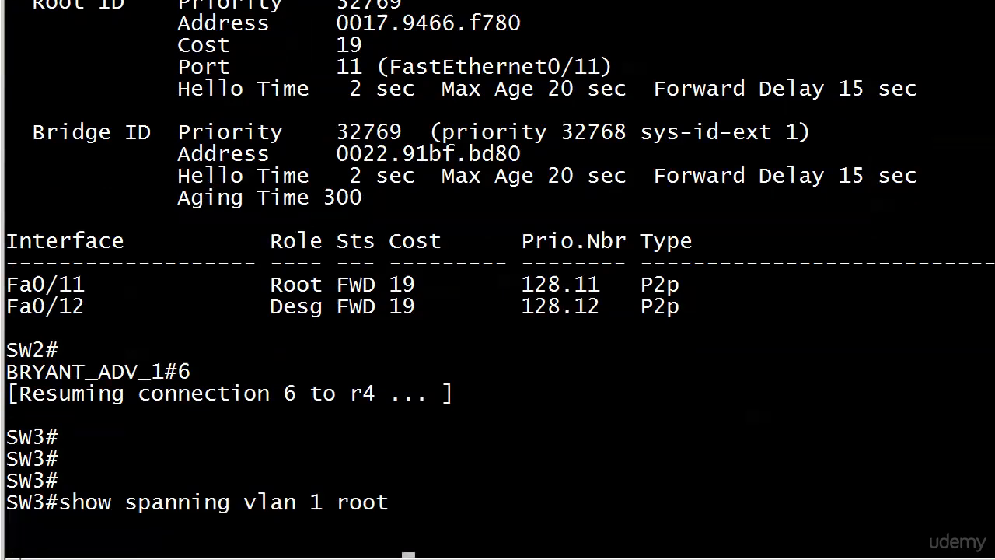